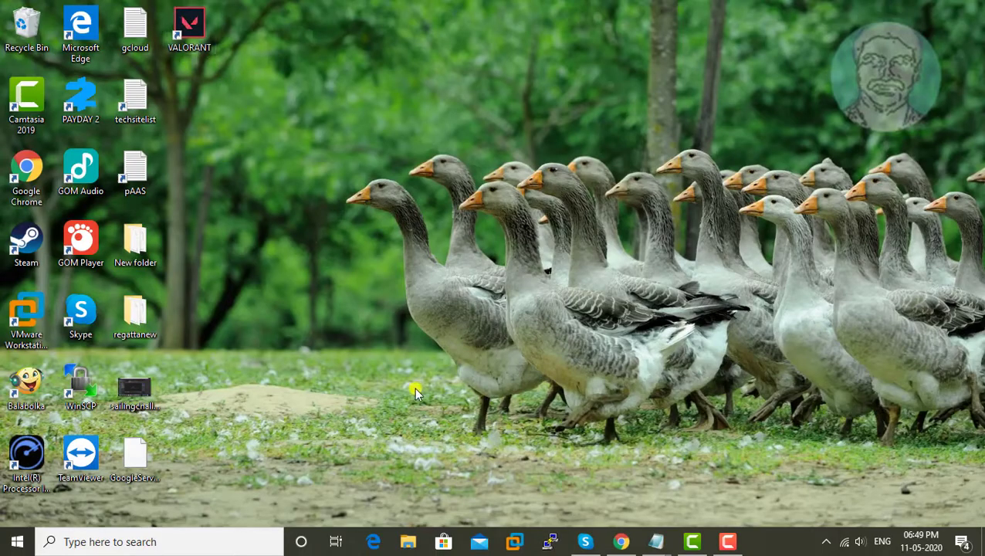
mouse_move(17, 540)
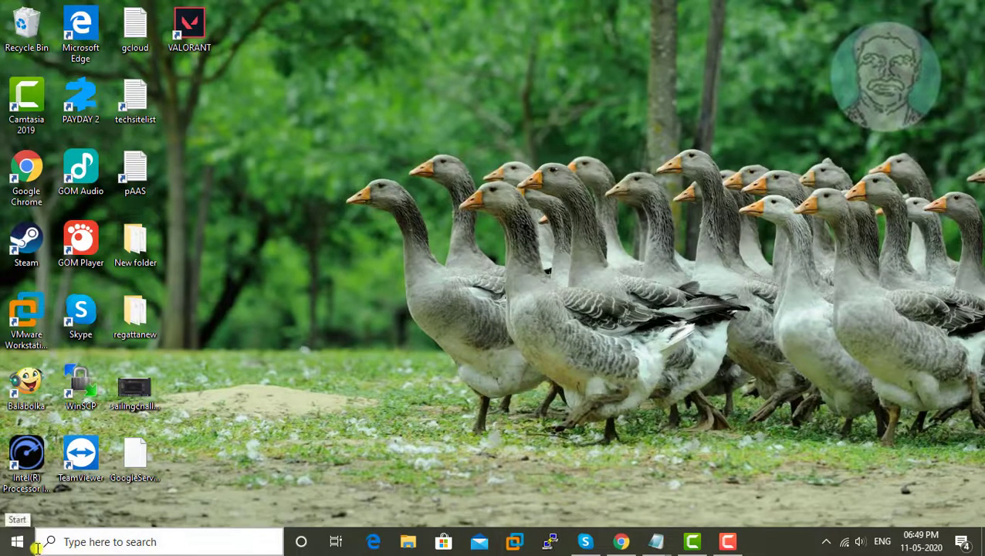
Search the Apps & features list for 'riot vanguard' and find no installed match.
left_click(16, 540)
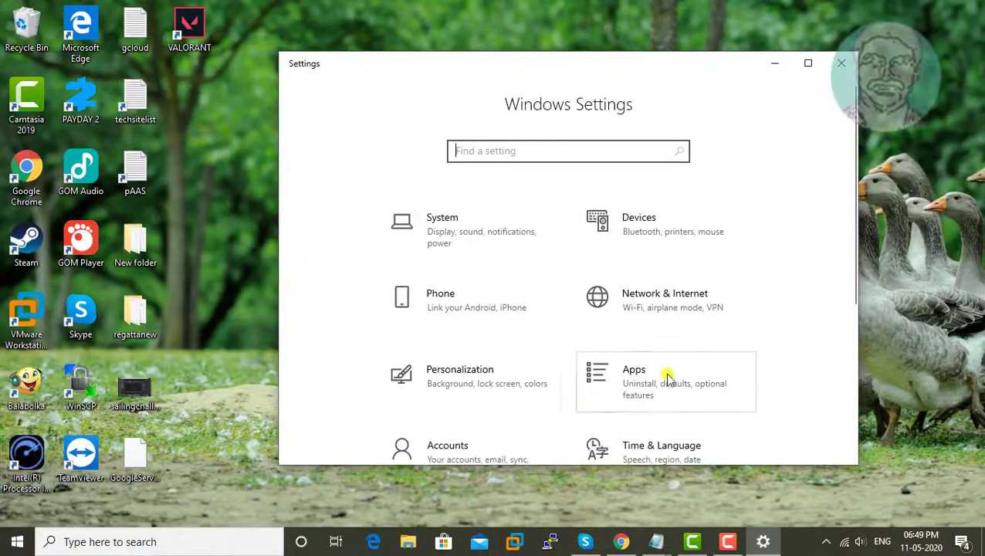
left_click(665, 382)
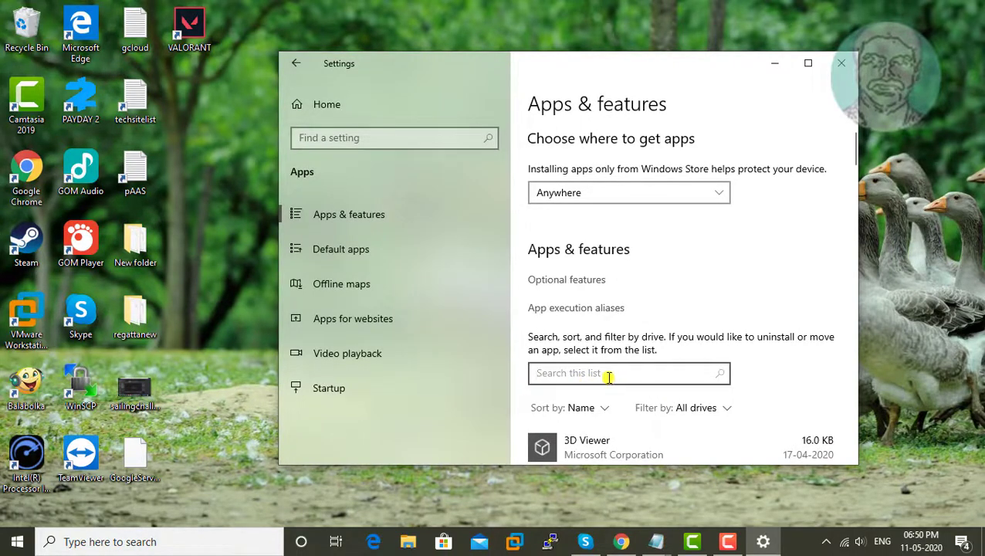
type("riot va")
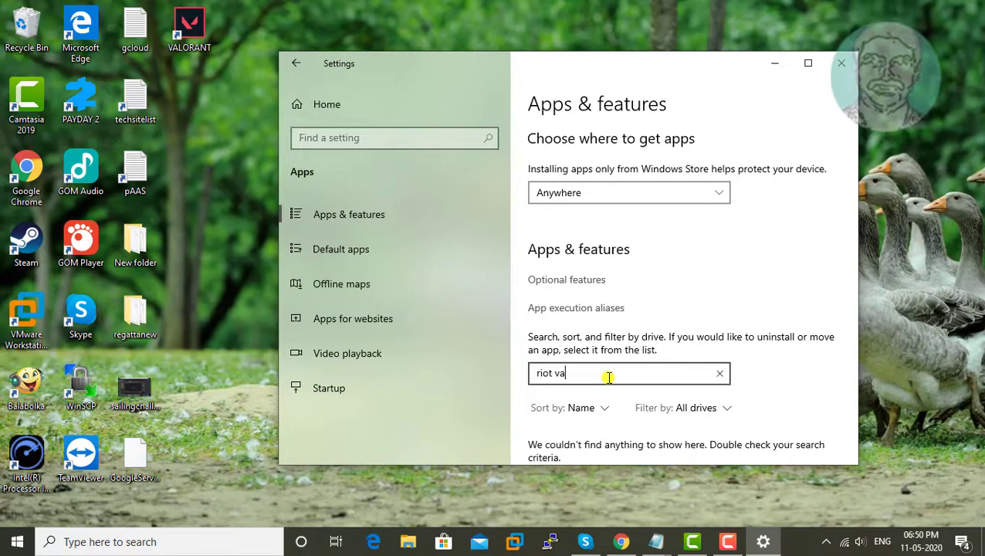
type("nga")
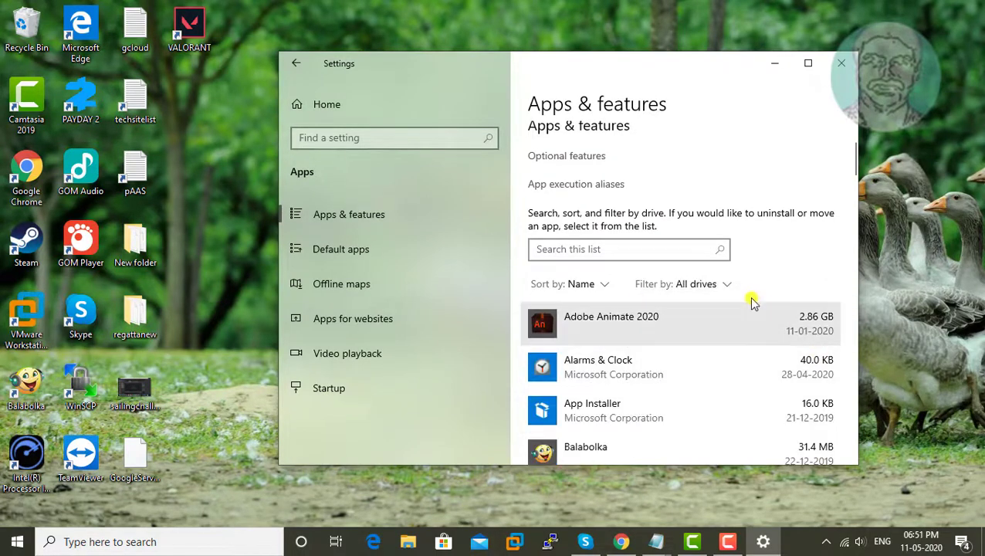
left_click(840, 61)
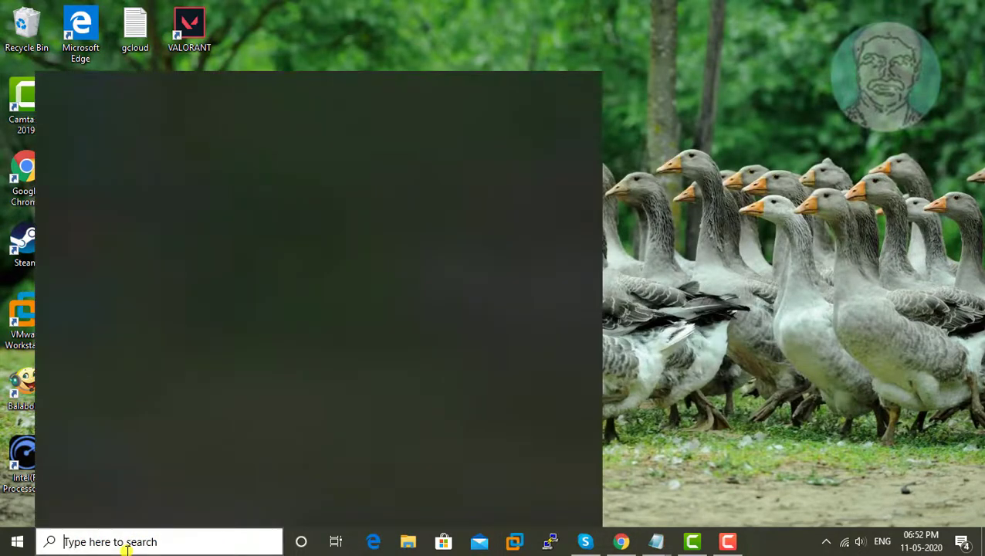
Search Windows for 'cmd' to bring up Command Prompt with its administrator option.
type("cmd")
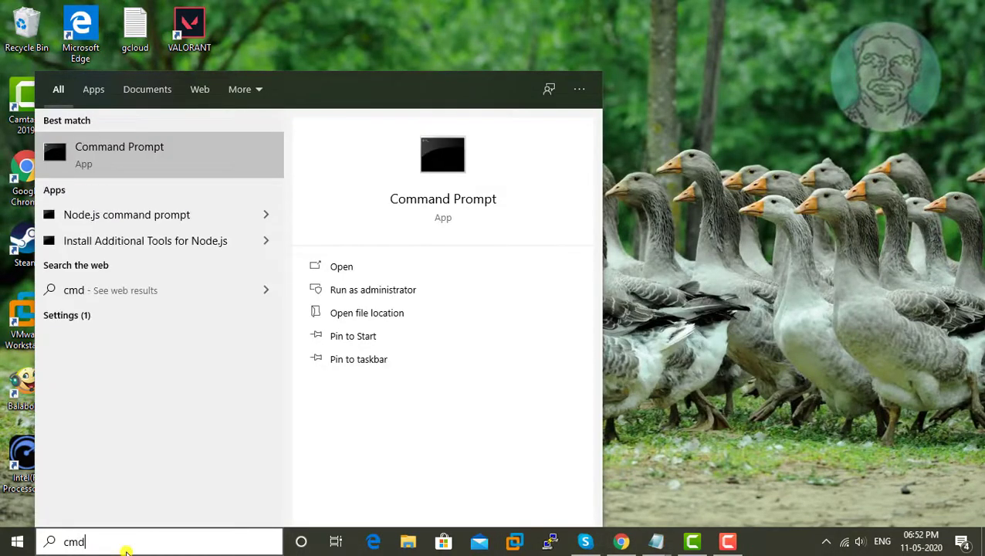
mouse_move(157, 155)
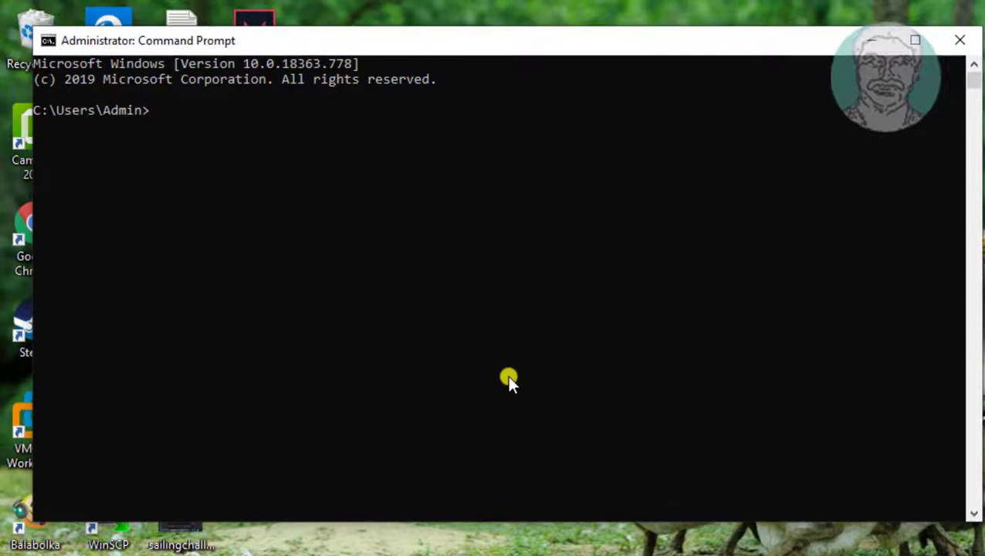
Delete the vgc service with 'sc delete vgc'.
type("sc del")
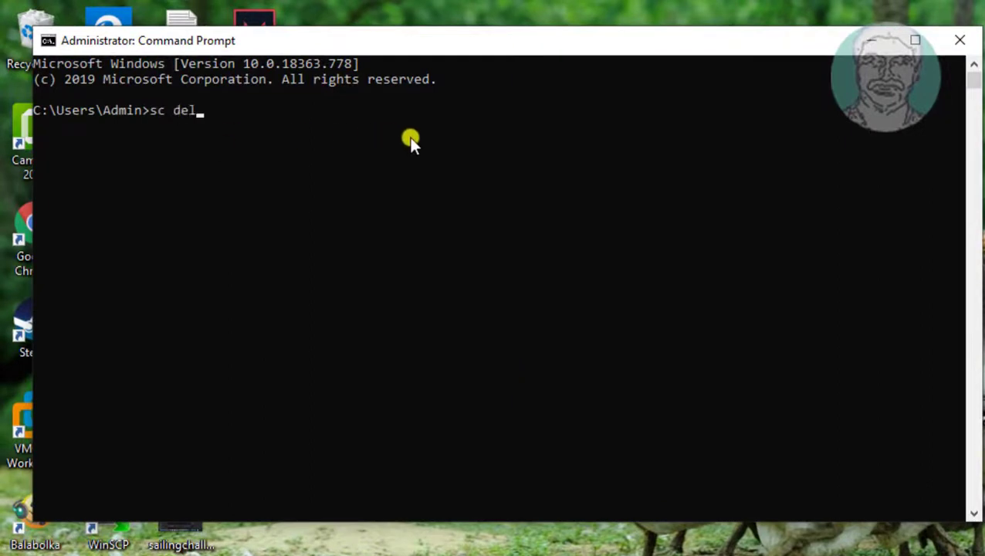
type("ete")
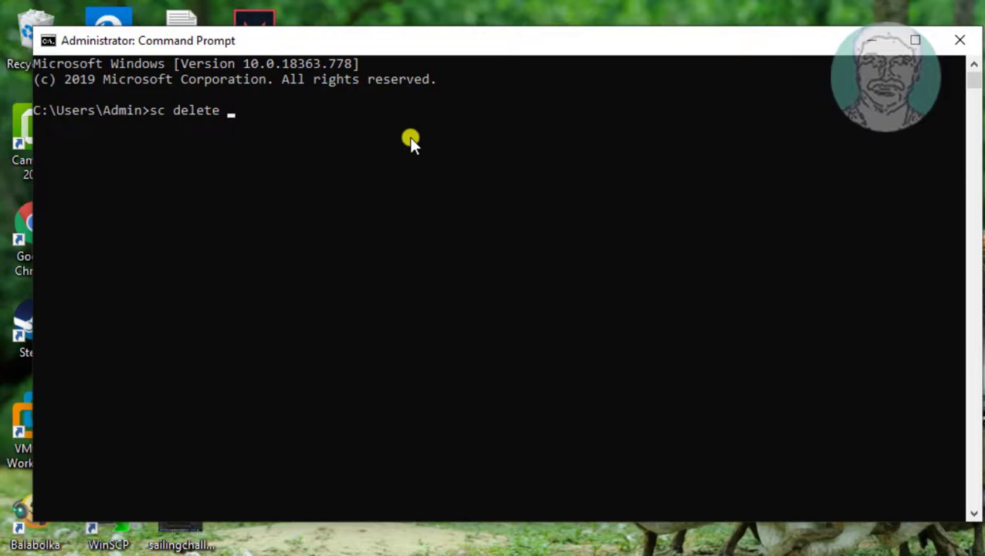
type("vgc")
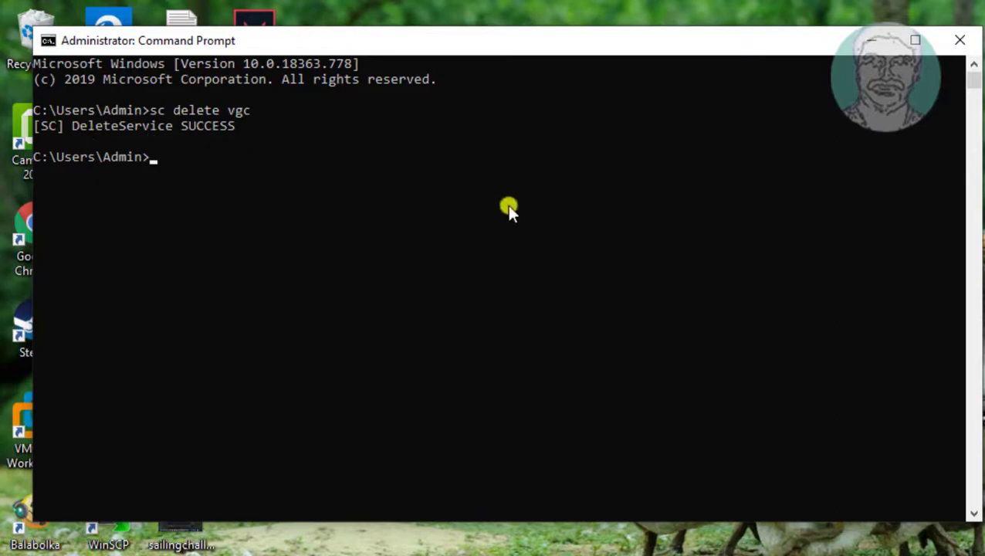
Delete the vgk service with 'sc delete vgk' and exit Command Prompt.
type("sc d")
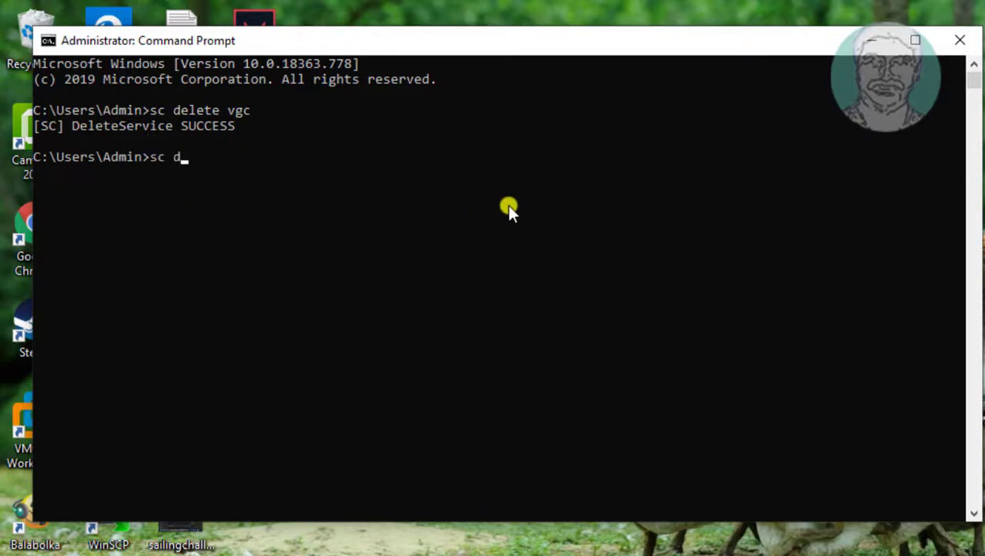
type("elete")
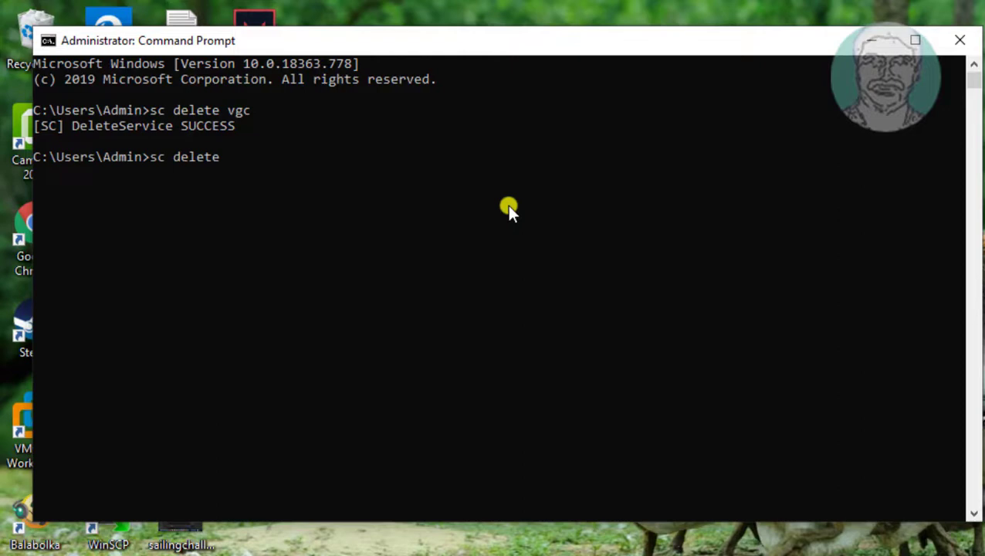
type("vgk")
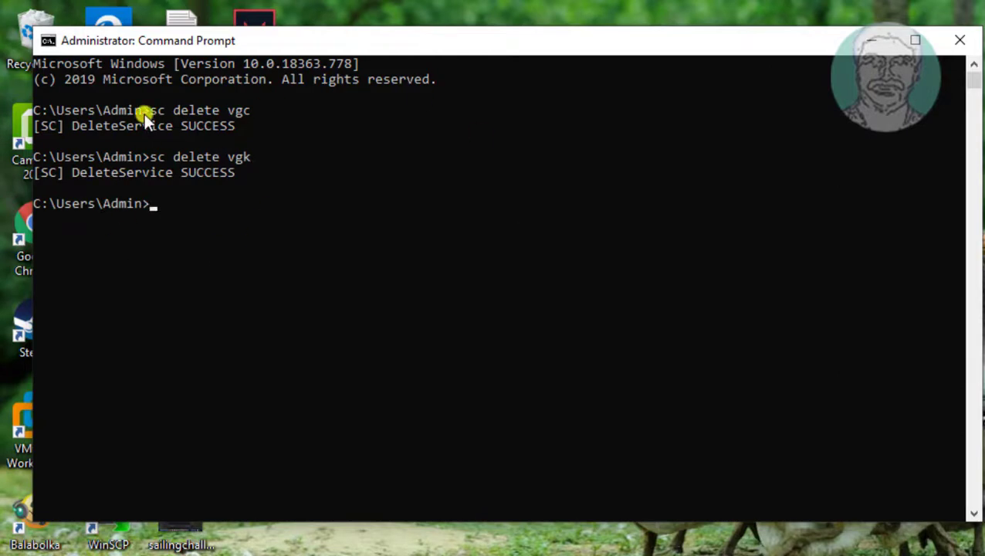
mouse_move(426, 275)
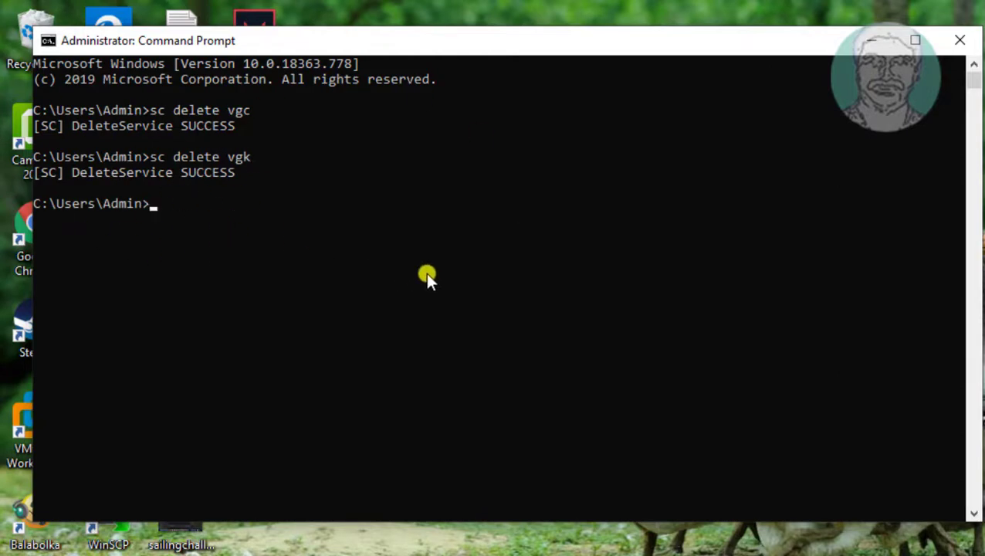
type("exit")
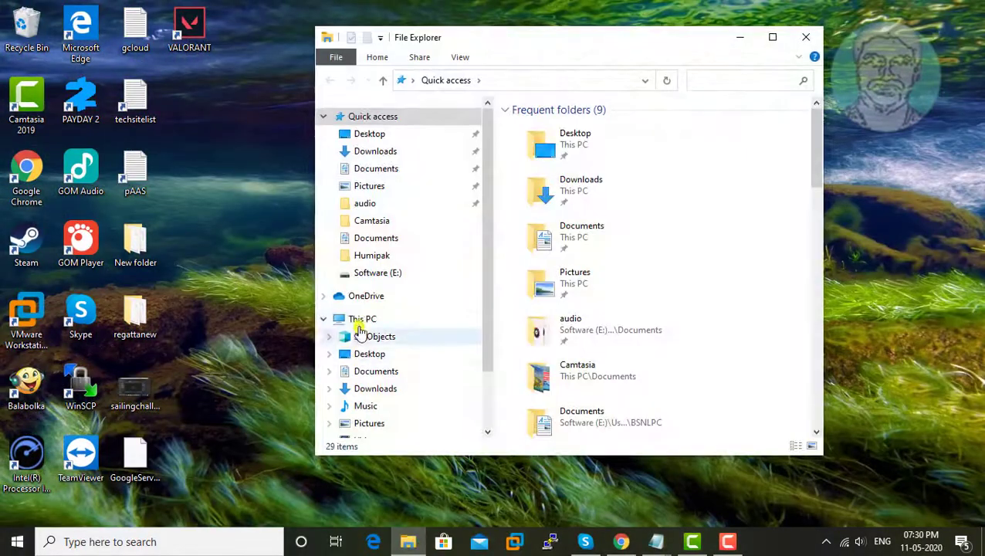
Navigate from This PC into Local Disk (C:) > Program Files.
left_click(361, 318)
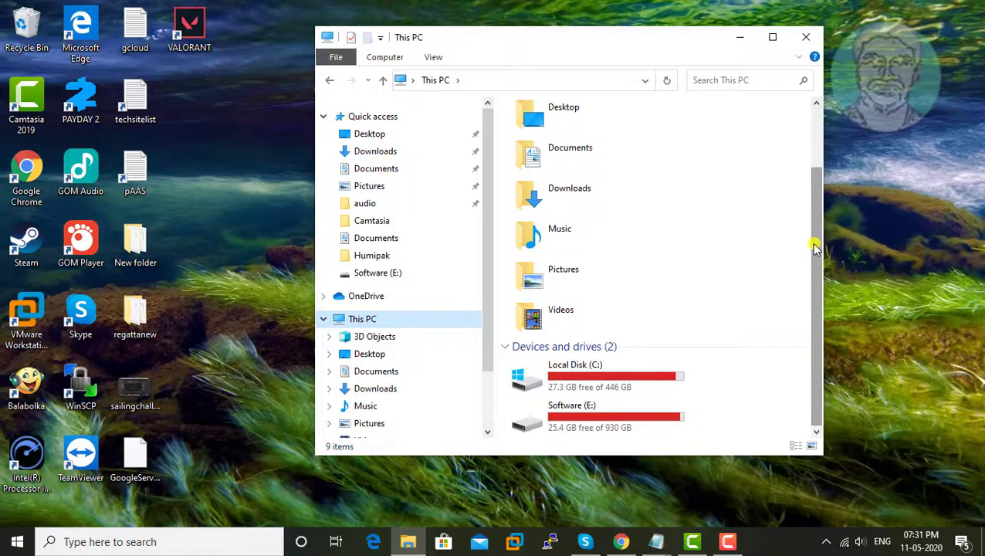
mouse_move(584, 376)
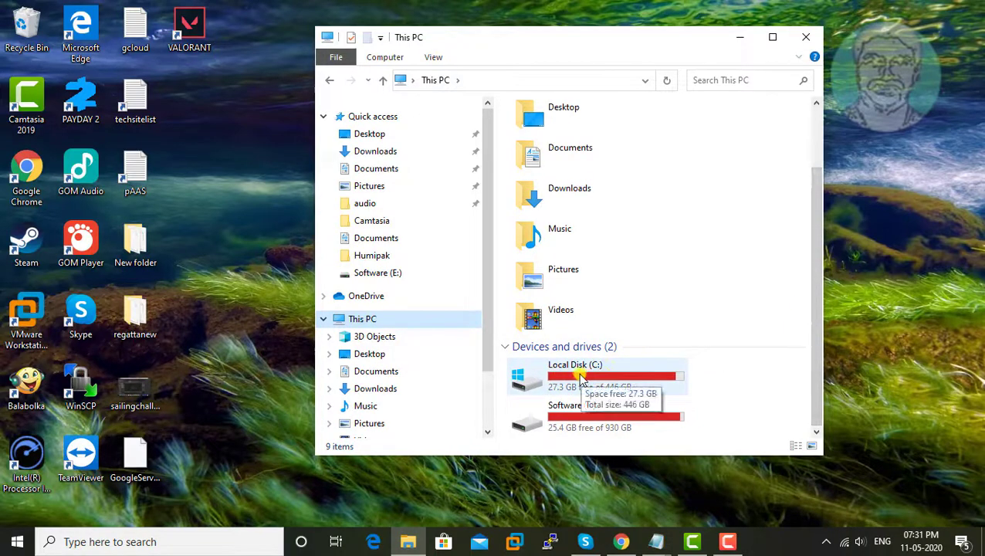
double_click(574, 375)
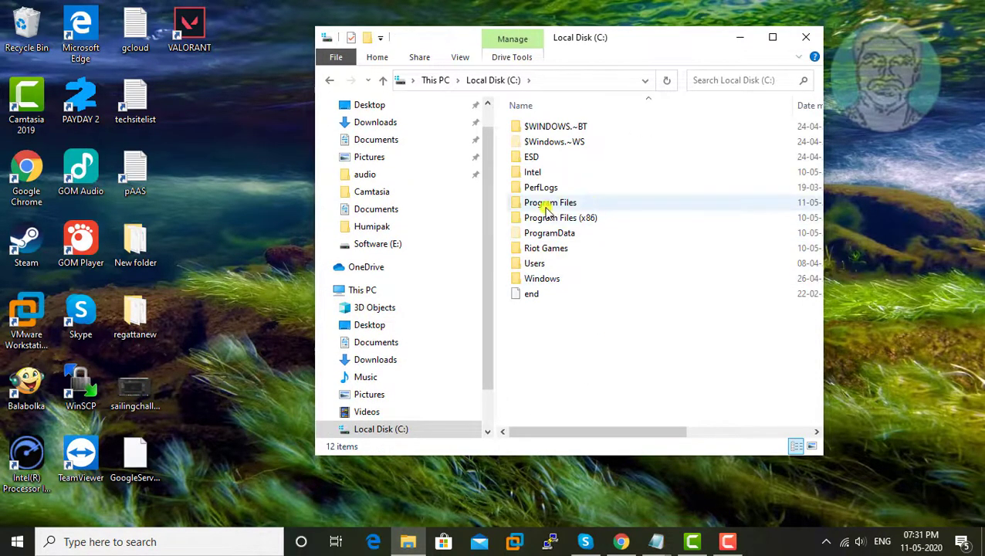
double_click(549, 202)
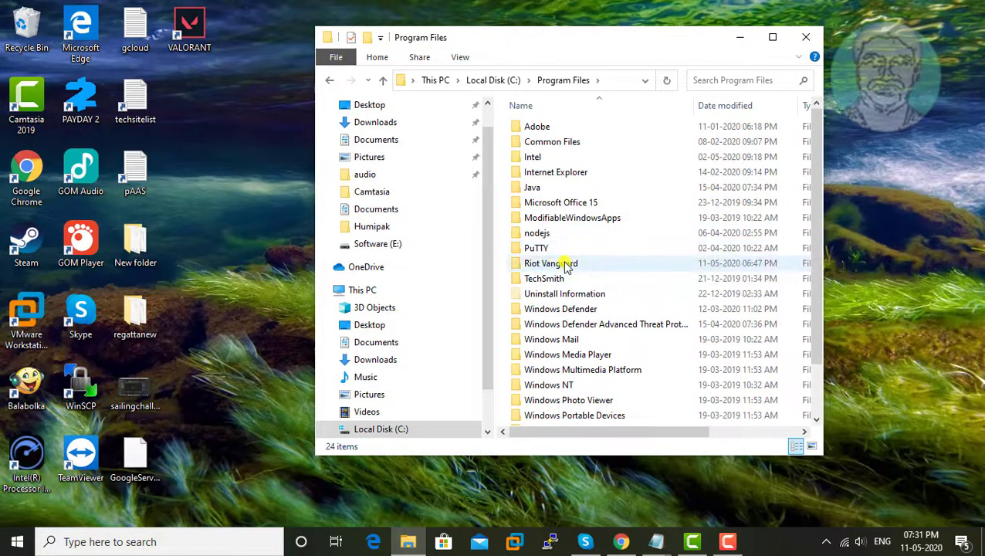
Delete the Riot Vanguard folder from Program Files.
left_click(551, 263)
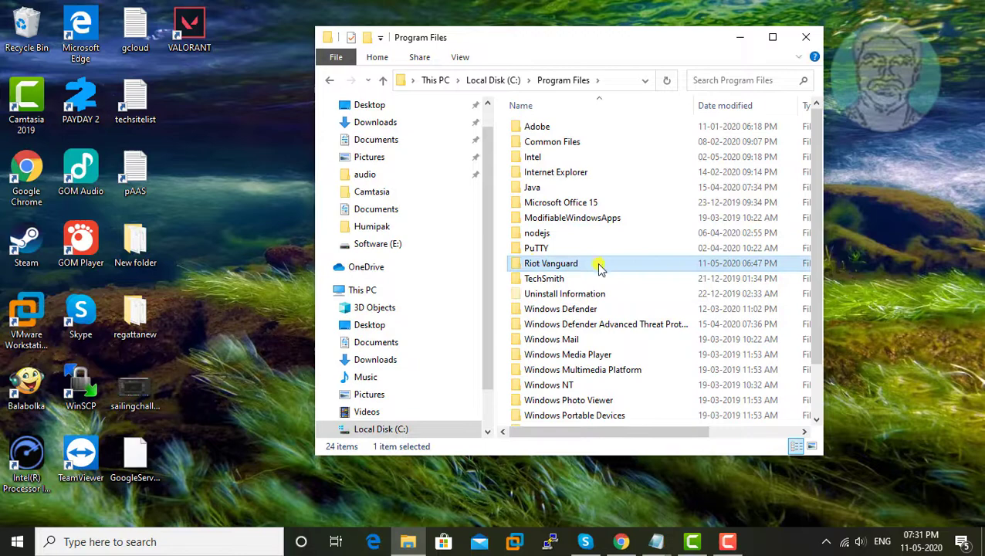
mouse_move(599, 262)
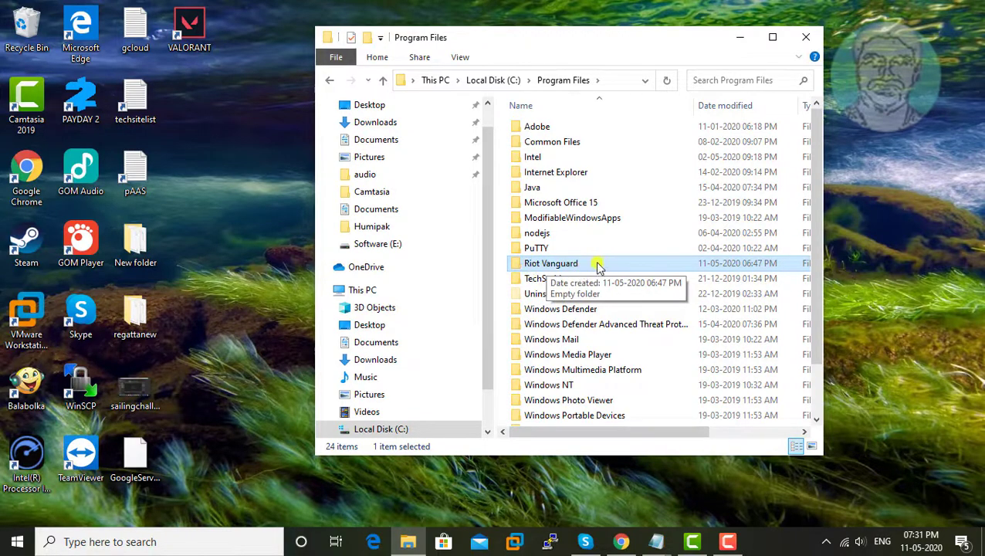
right_click(551, 263)
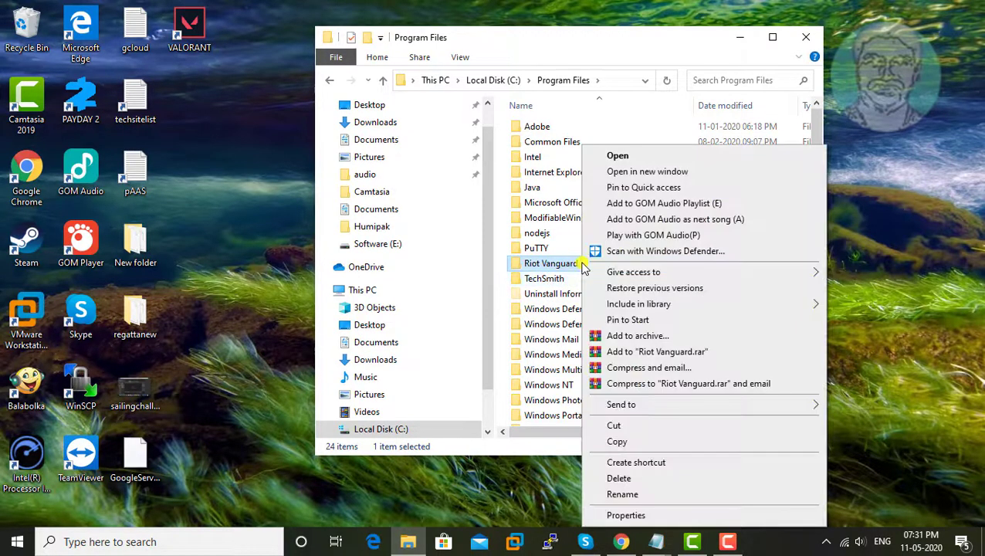
mouse_move(625, 478)
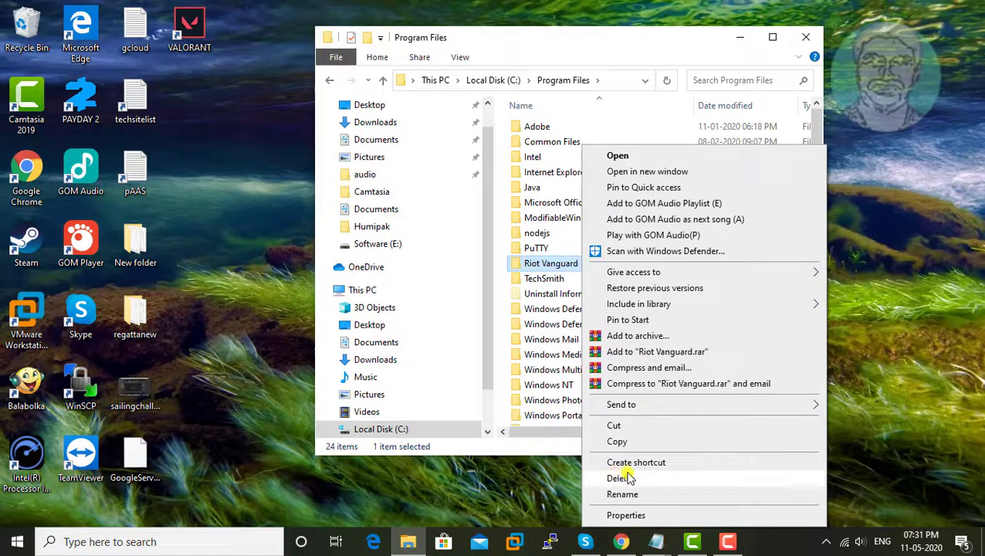
left_click(620, 479)
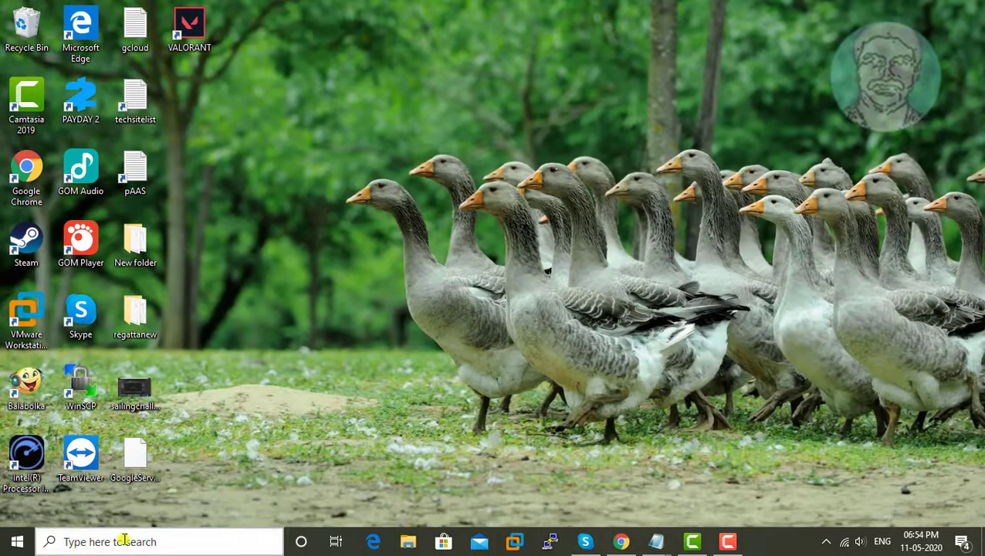
Bring up the Start menu power options to restart the PC.
left_click(16, 540)
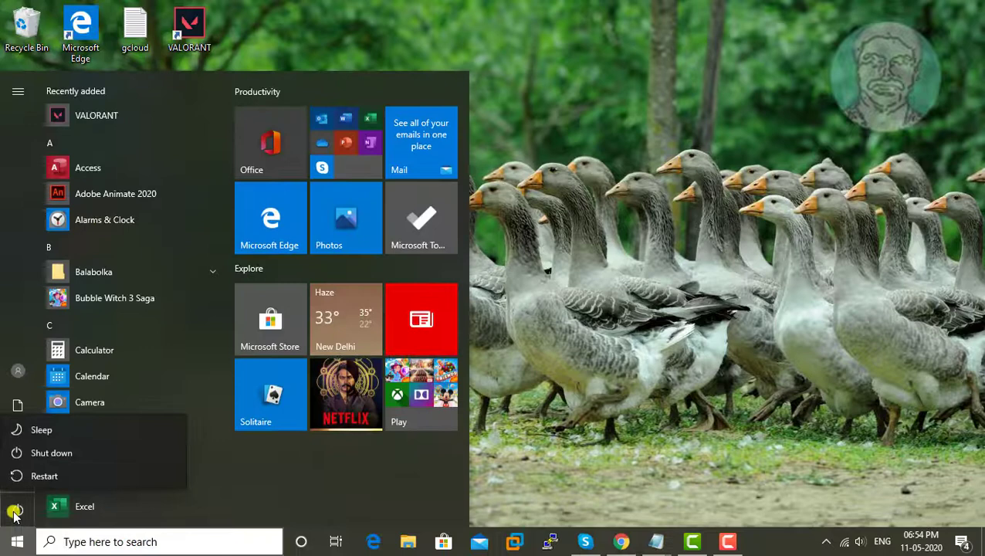
mouse_move(43, 472)
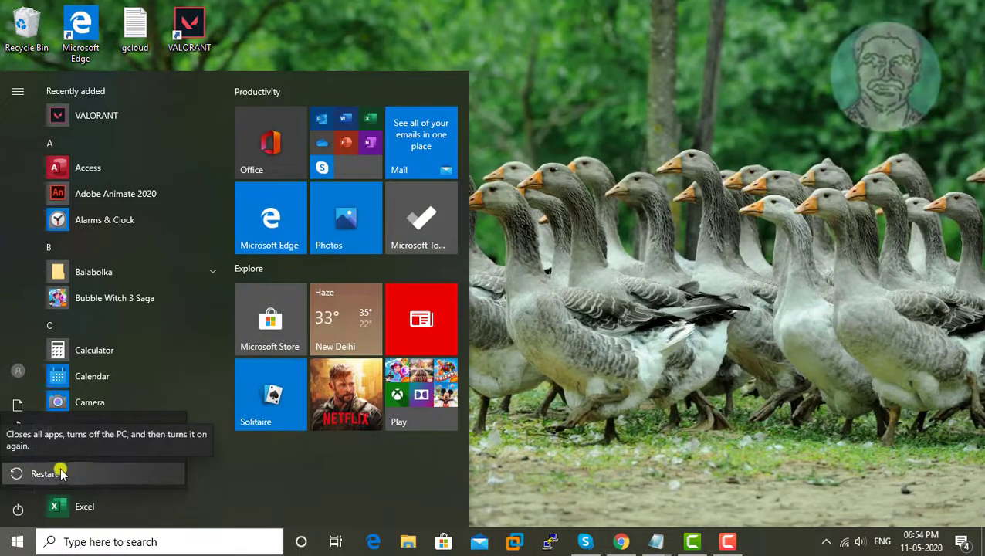
mouse_move(225, 485)
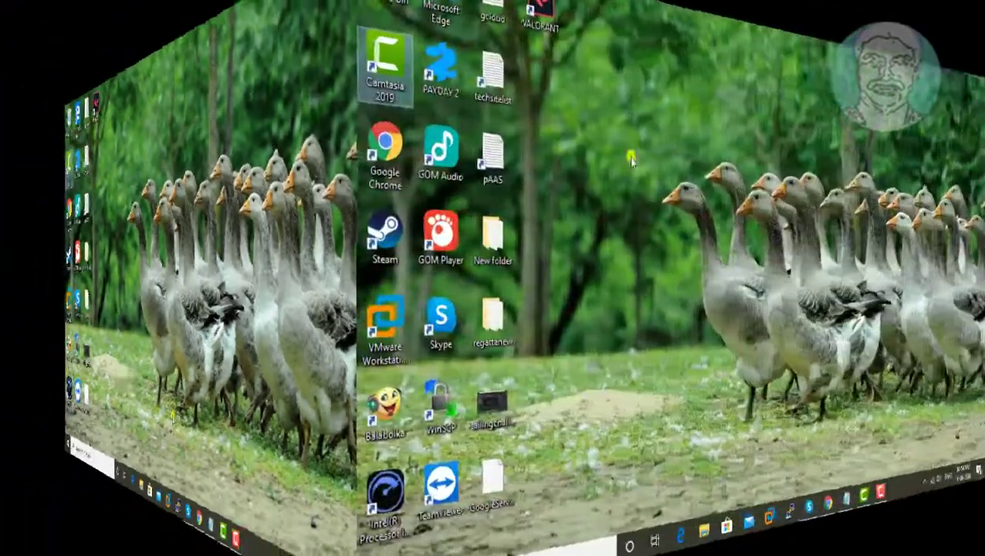
Run the VALORANT desktop shortcut as administrator.
right_click(189, 28)
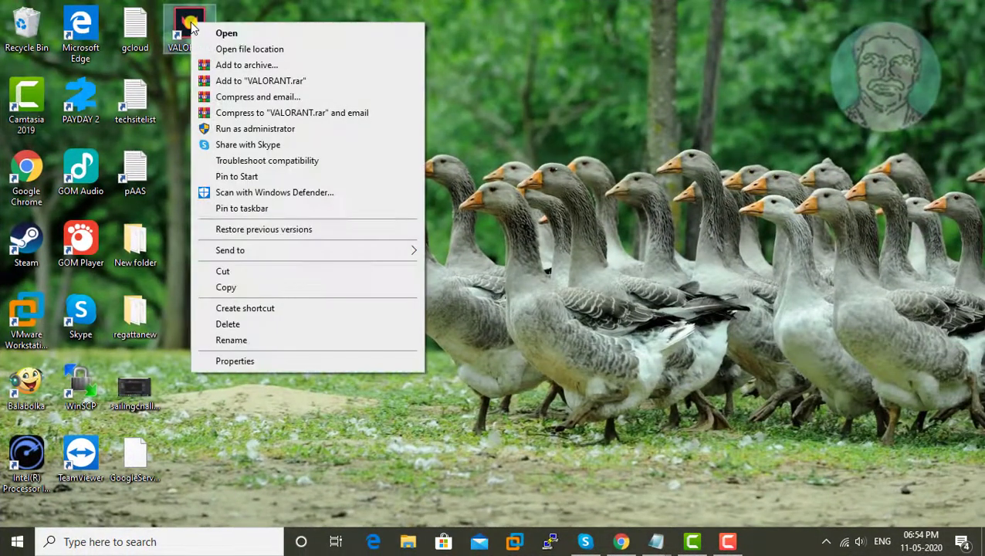
mouse_move(262, 128)
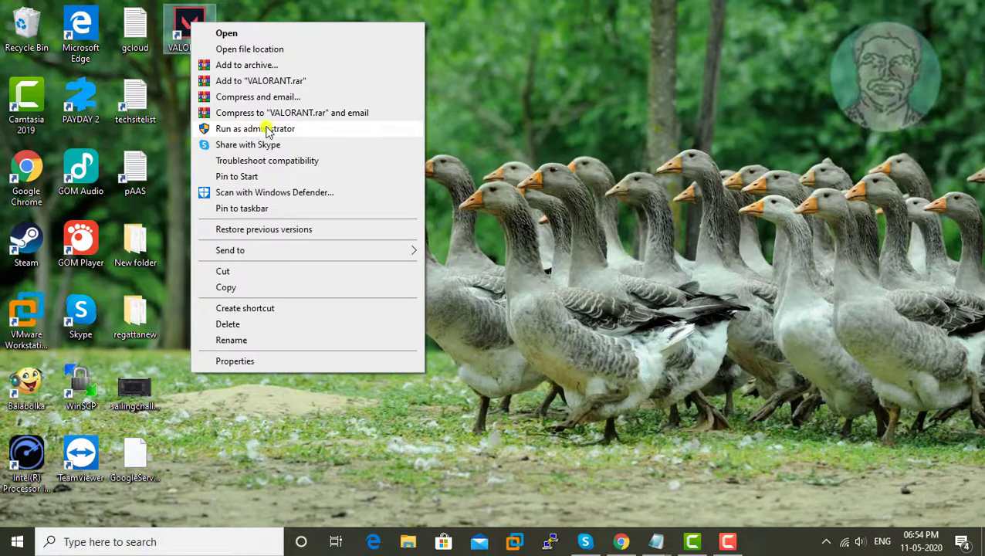
left_click(255, 129)
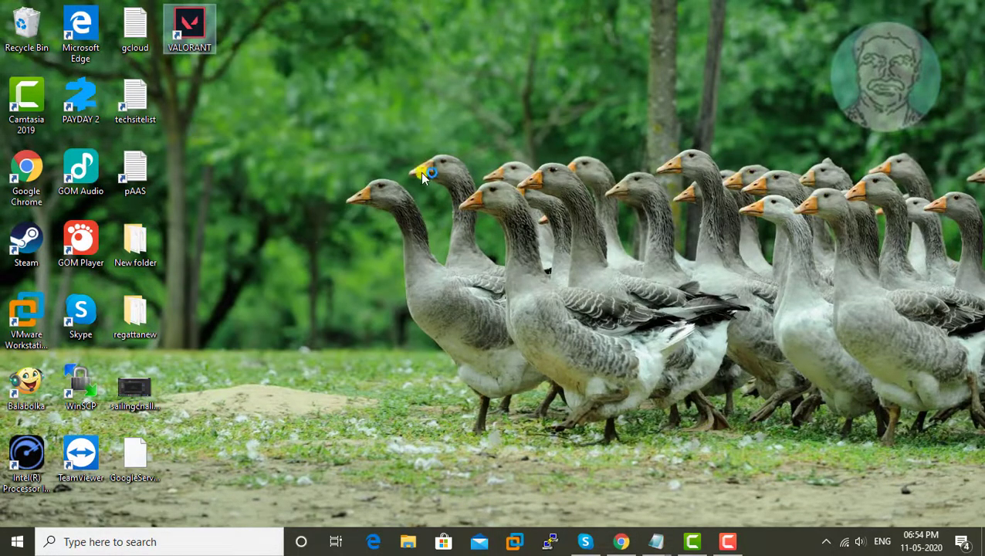
Enter the Riot account username and password and submit the sign-in.
double_click(188, 23)
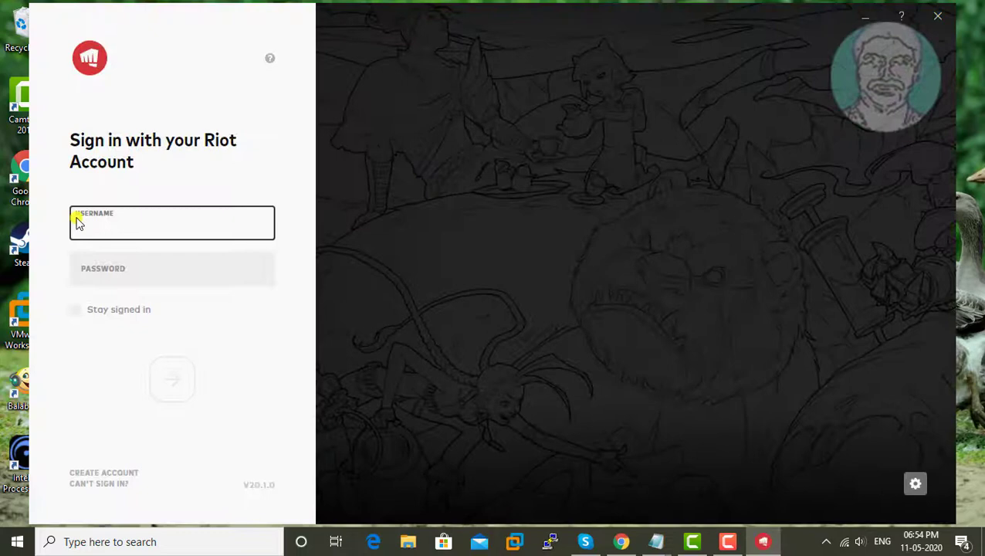
type("murugans72")
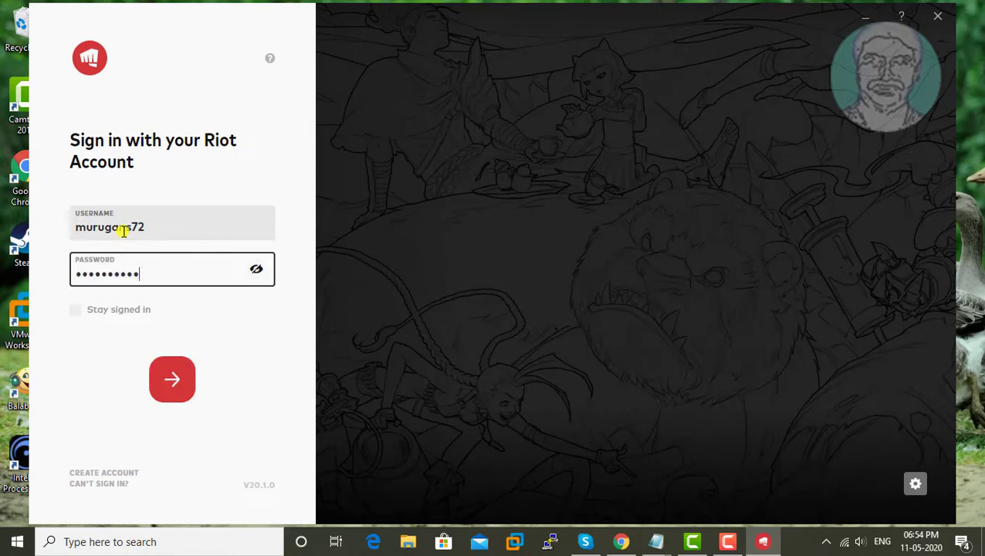
type("•••")
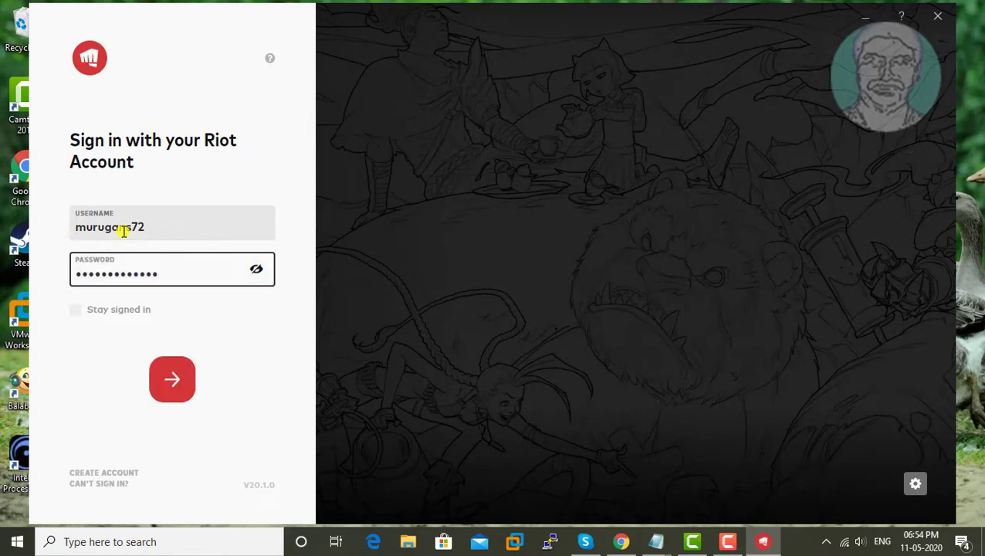
left_click(171, 379)
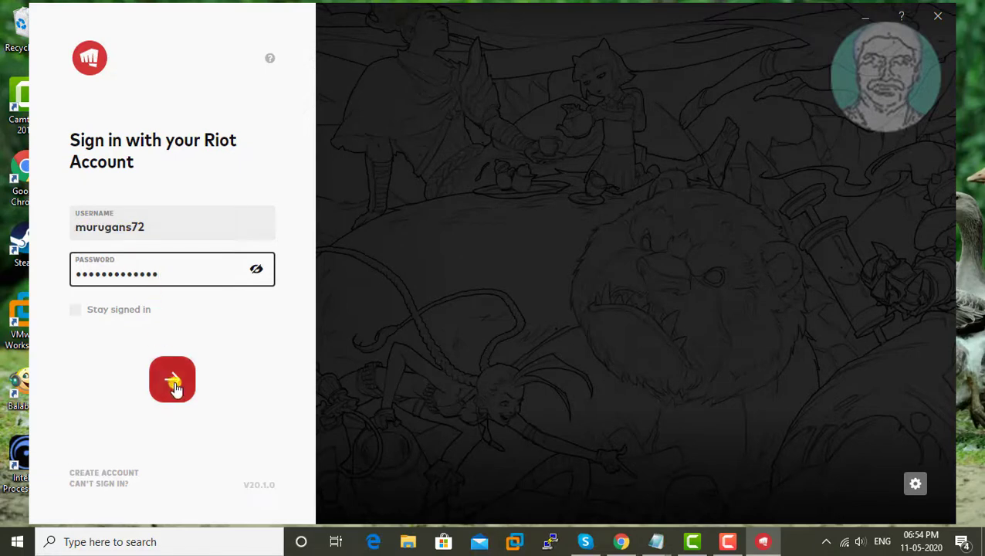
left_click(173, 380)
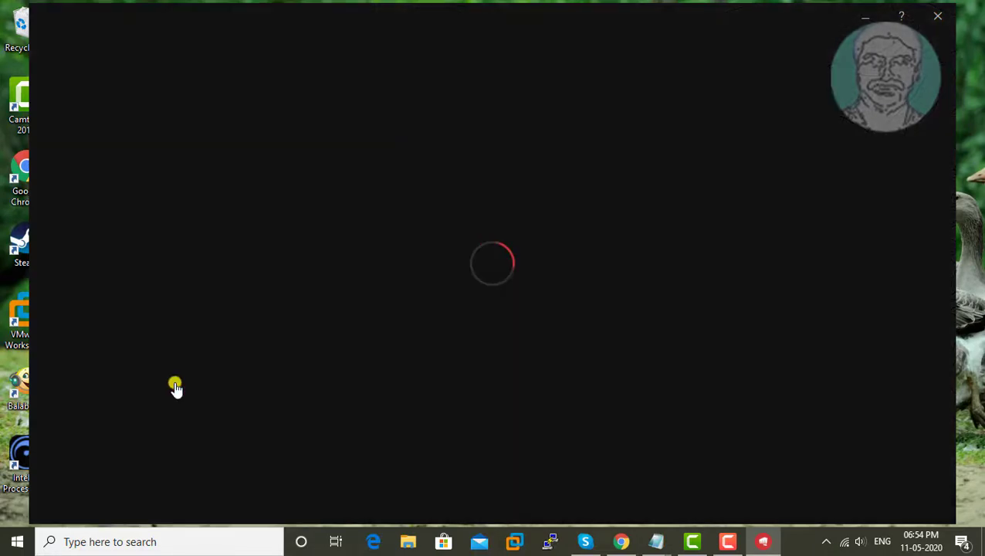